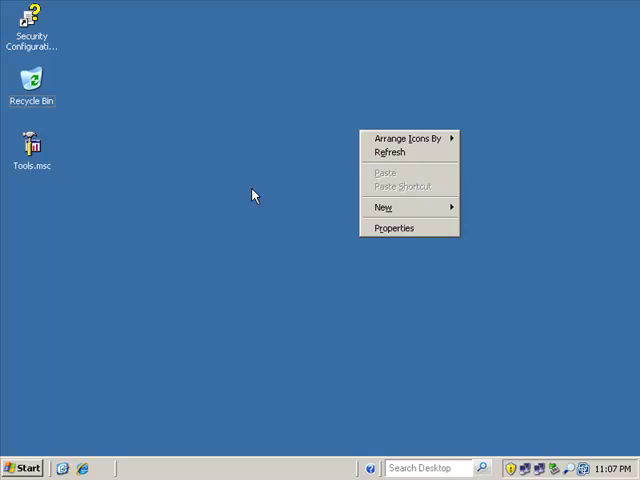
Switch the Command Prompt to the root of drive C with cd\.
left_click(184, 352)
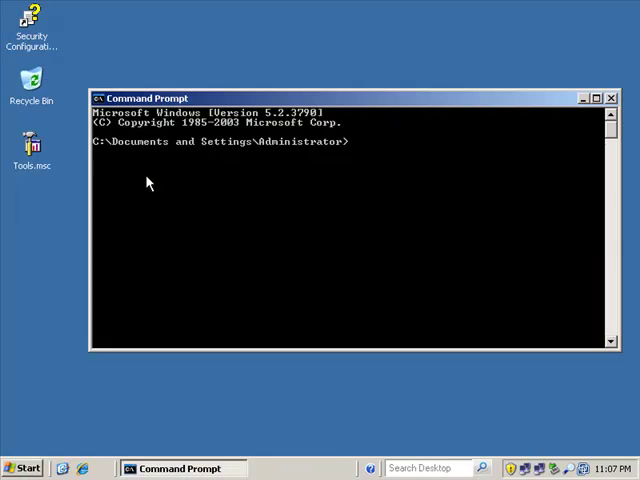
type("cd\\")
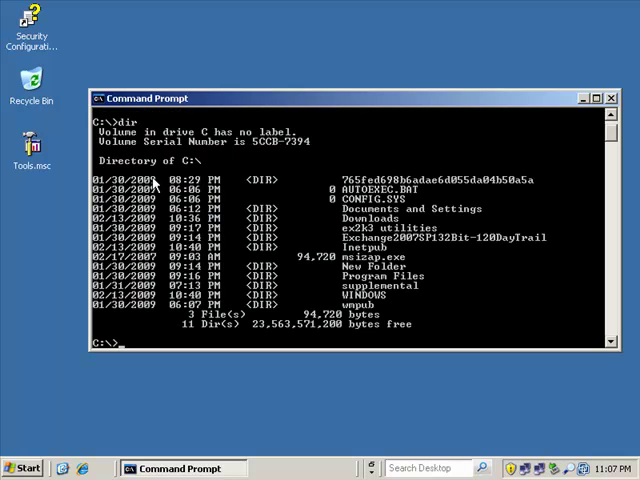
Change into the Exchange2007SP132Bit-120DayTrail folder and list its setup files.
type("cd ex")
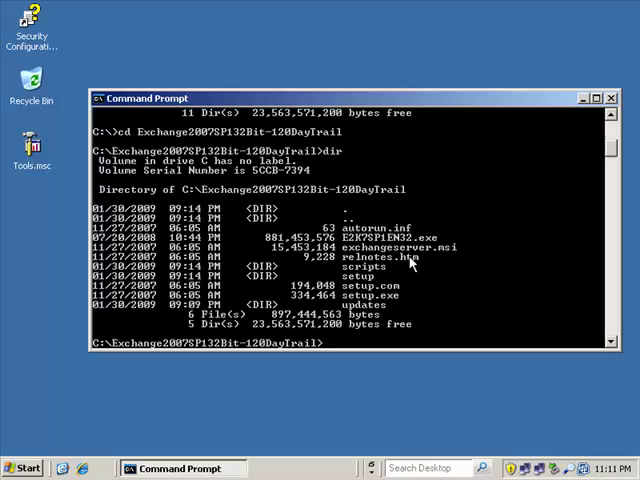
Run setup.com /? to list the Exchange setup command-line options.
type("setup.com")
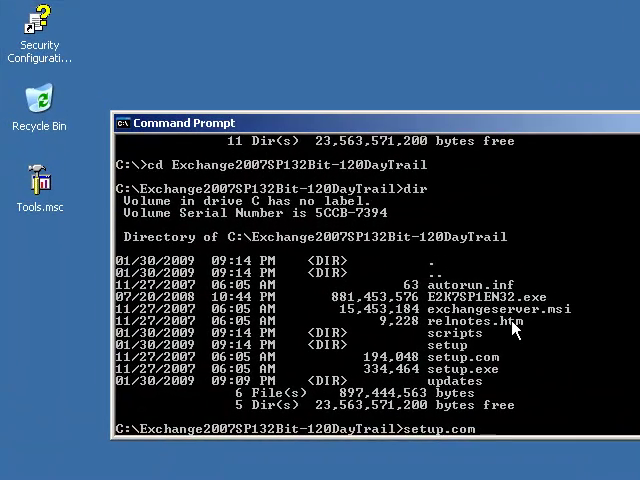
type("setup.com /?")
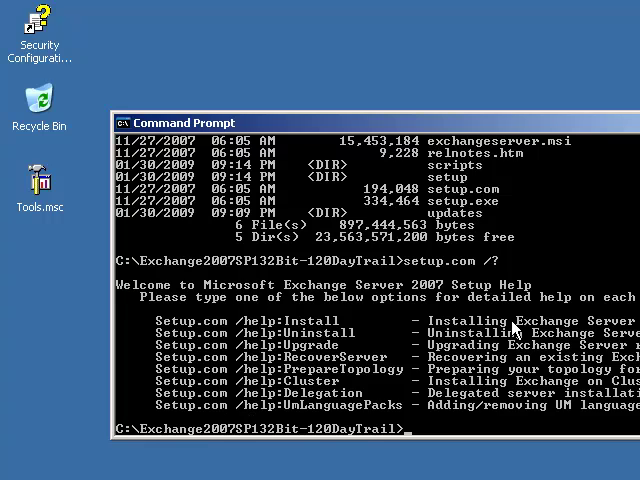
type("e")
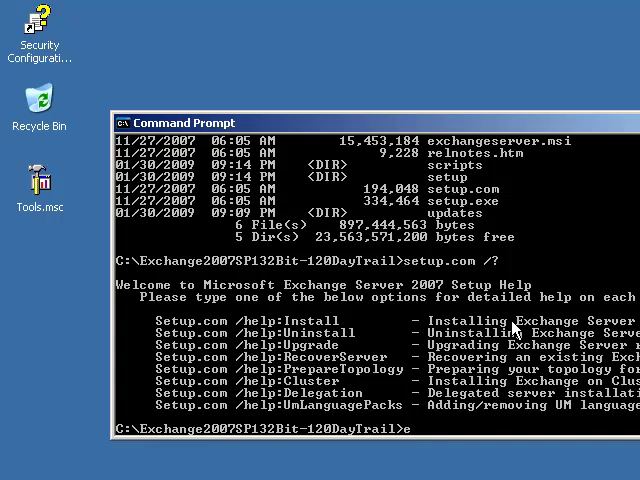
Launch setup.exe to bring up the Exchange Server 2007 SP1 Setup Introduction page.
type("etup.")
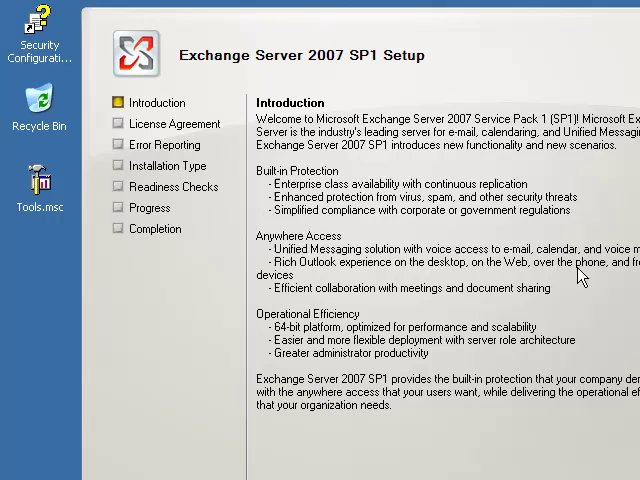
mouse_move(484, 126)
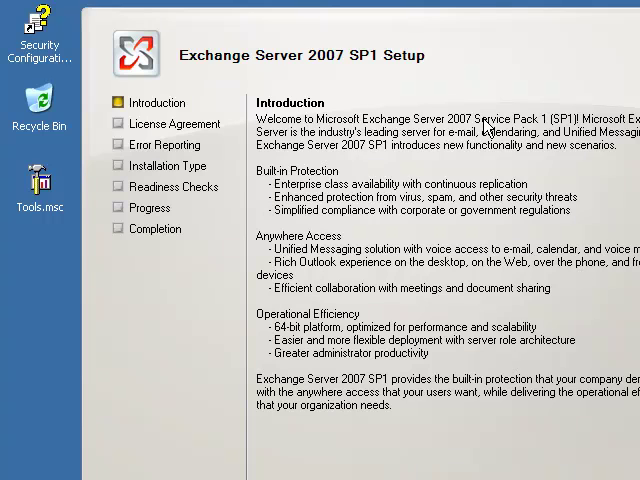
mouse_move(444, 56)
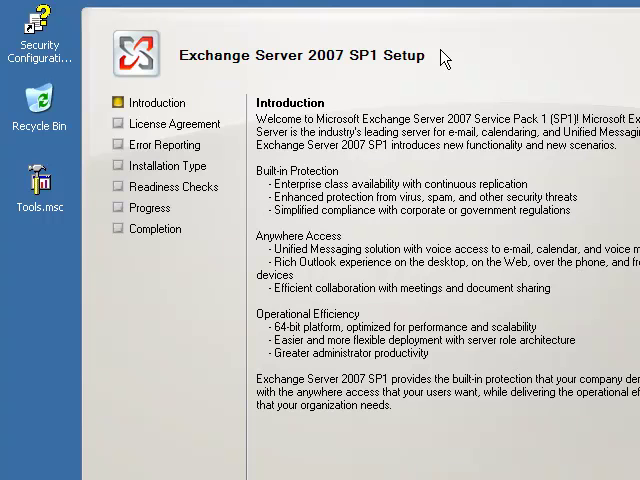
mouse_move(408, 94)
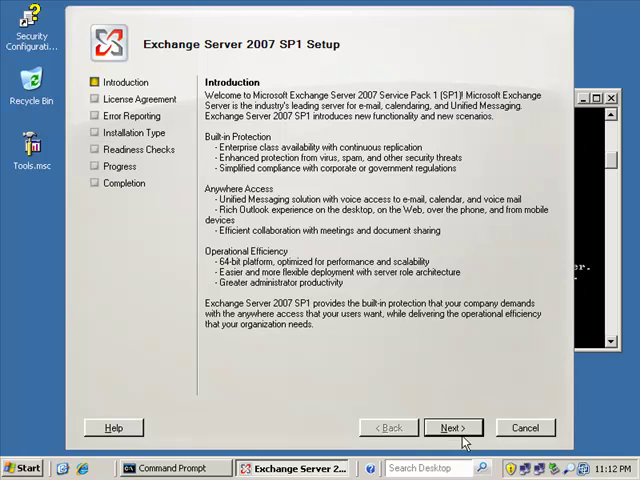
Move past the Introduction, accept the license and continue with error reporting set to No.
left_click(452, 428)
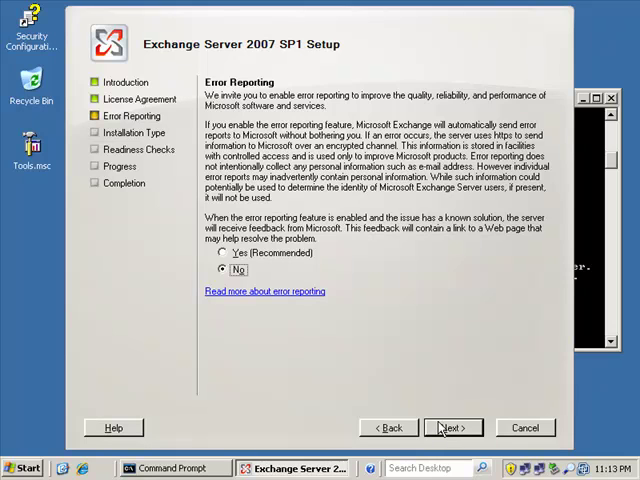
left_click(452, 428)
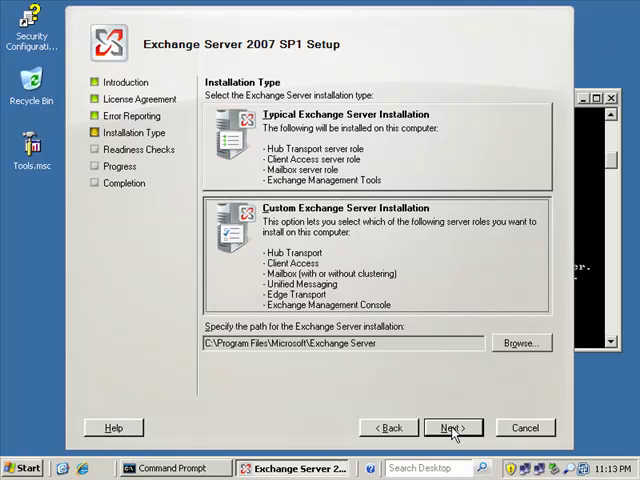
left_click(452, 428)
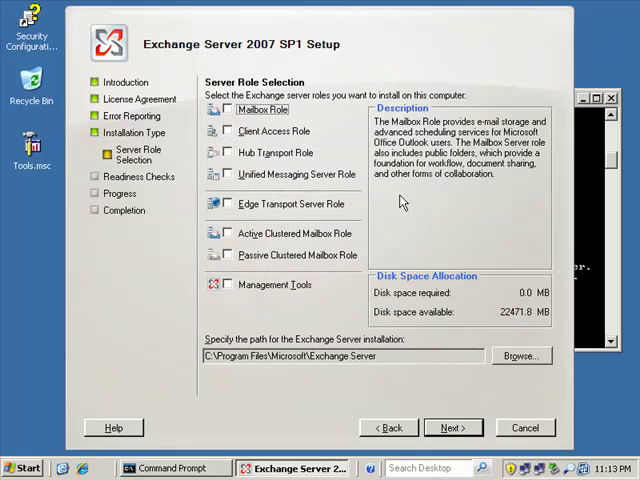
left_click(228, 108)
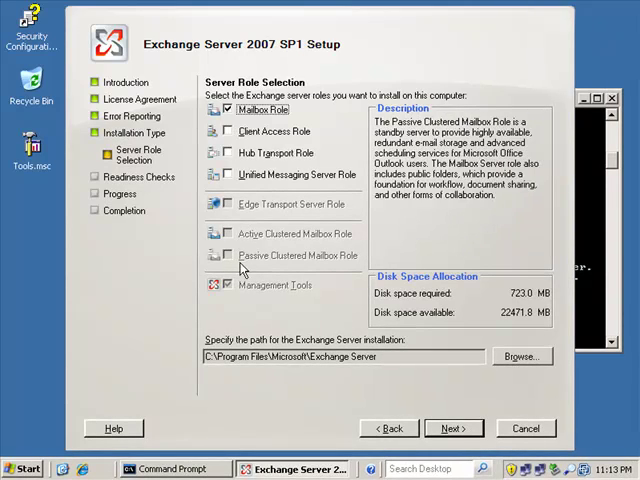
left_click(228, 132)
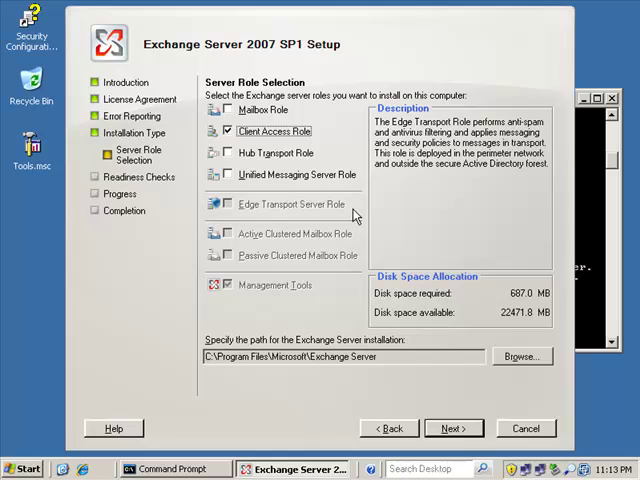
left_click(212, 132)
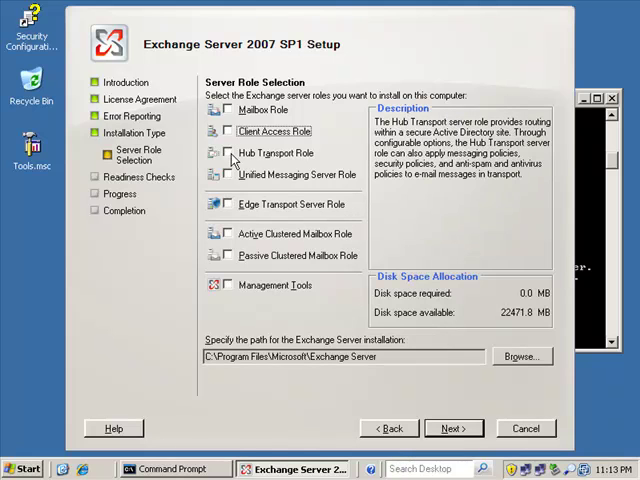
left_click(214, 152)
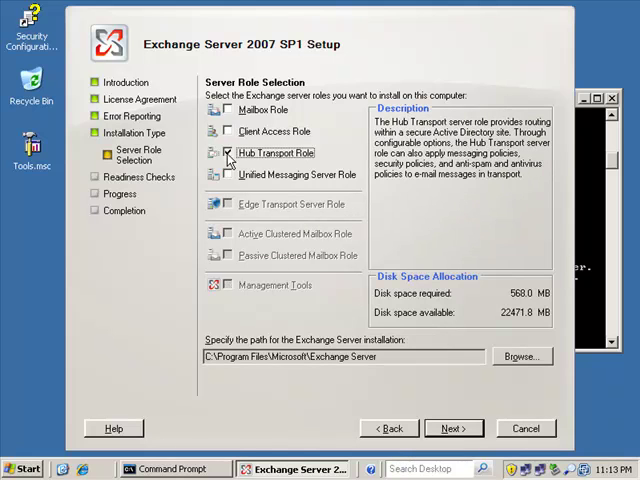
left_click(228, 176)
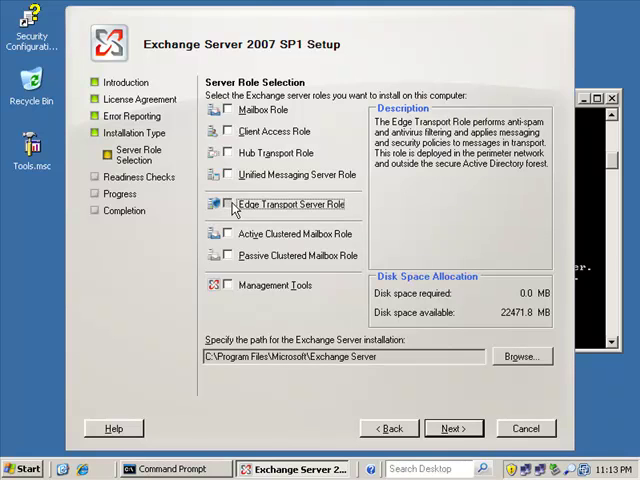
left_click(228, 204)
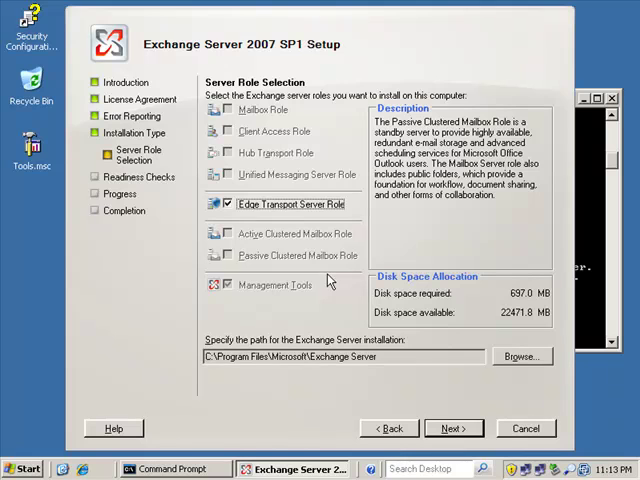
mouse_move(328, 280)
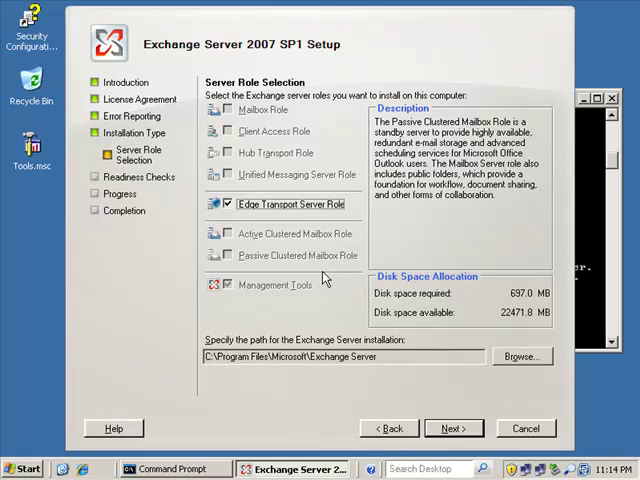
left_click(212, 204)
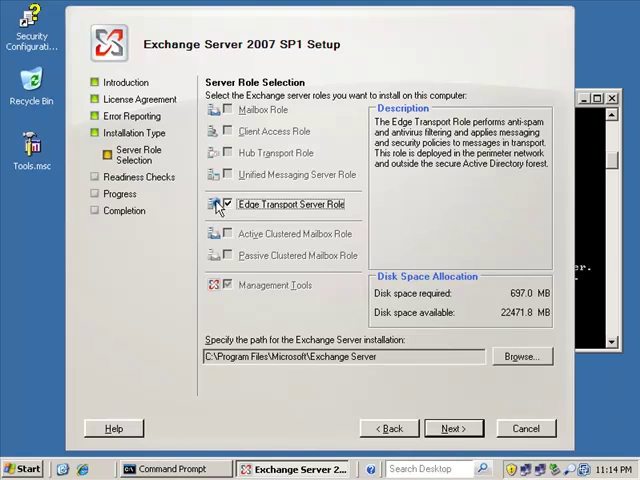
left_click(200, 204)
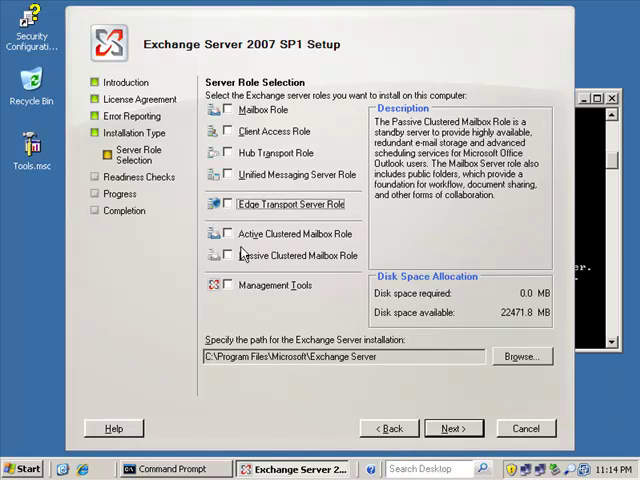
left_click(212, 232)
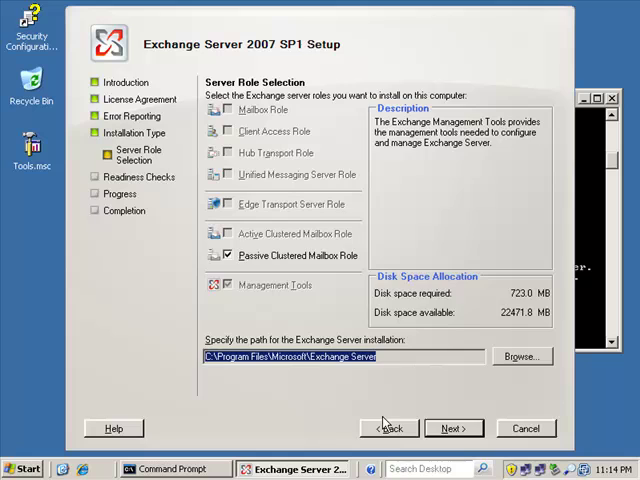
left_click(388, 428)
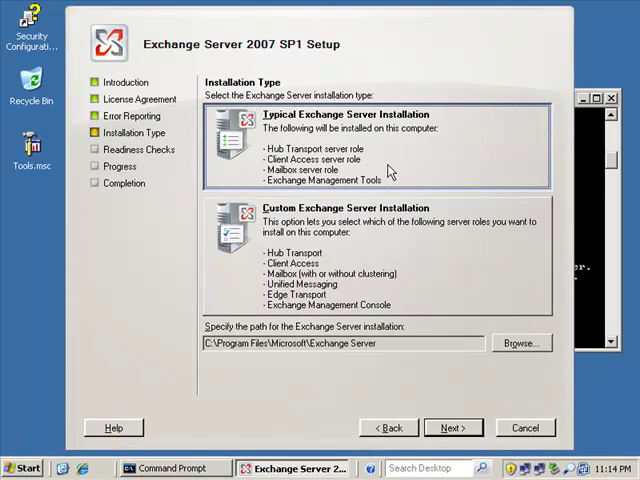
Continue with the Typical Exchange Server Installation to the organization name page.
left_click(452, 428)
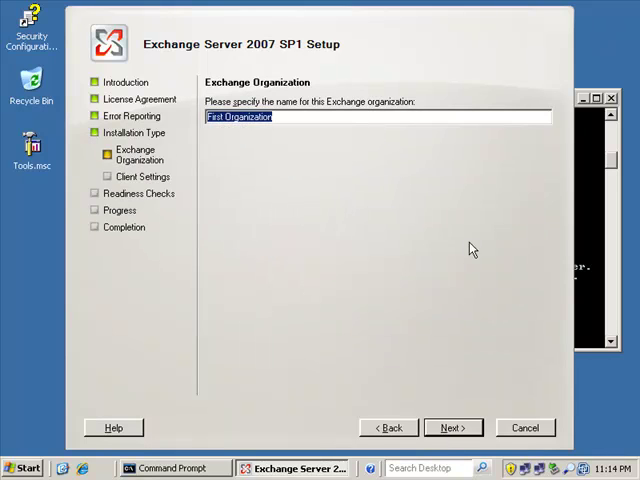
Name the Exchange organization 'Exchange 12 Rocks' and continue to Client Settings.
type("Exchange 12")
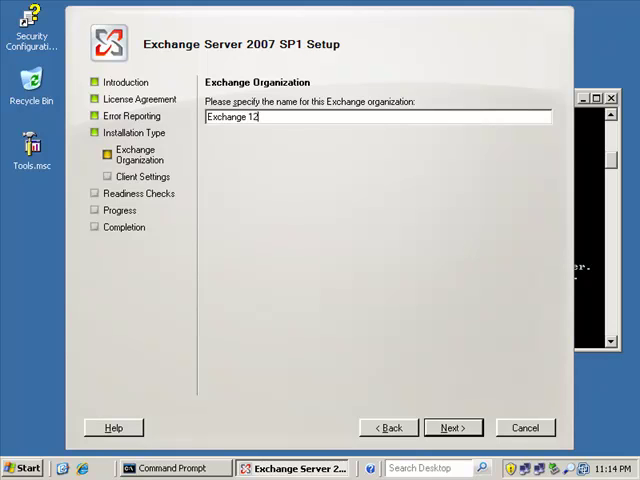
type("Rocks")
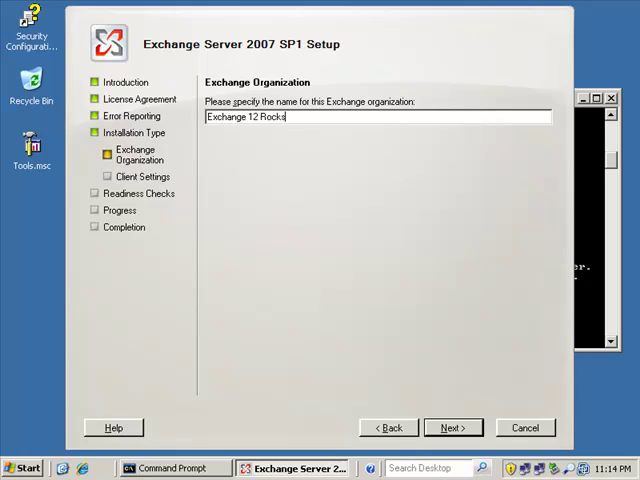
left_click(452, 428)
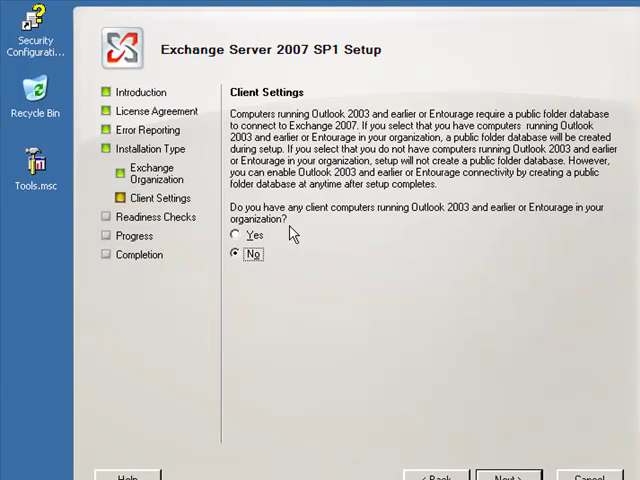
Answer Yes to Outlook 2003 or Entourage clients and proceed to the readiness checks.
left_click(236, 236)
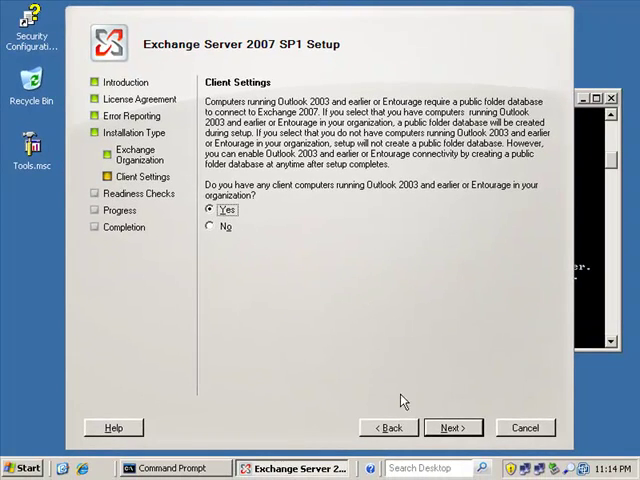
left_click(452, 428)
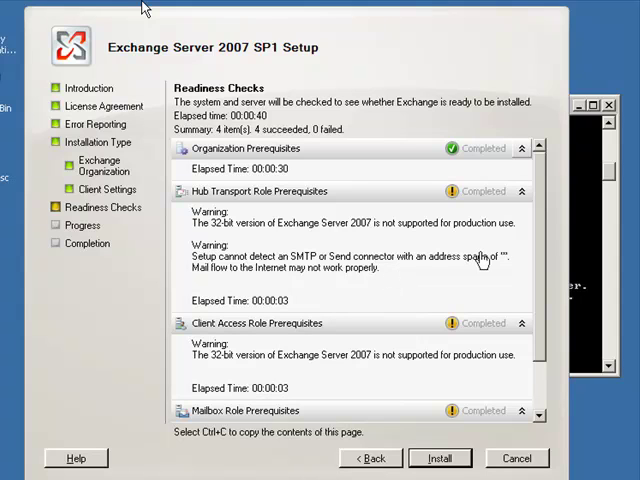
mouse_move(508, 276)
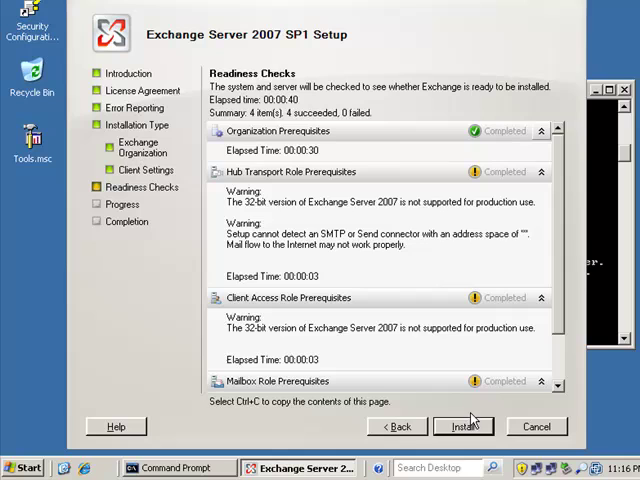
Start the Exchange installation once all four readiness checks complete.
left_click(464, 428)
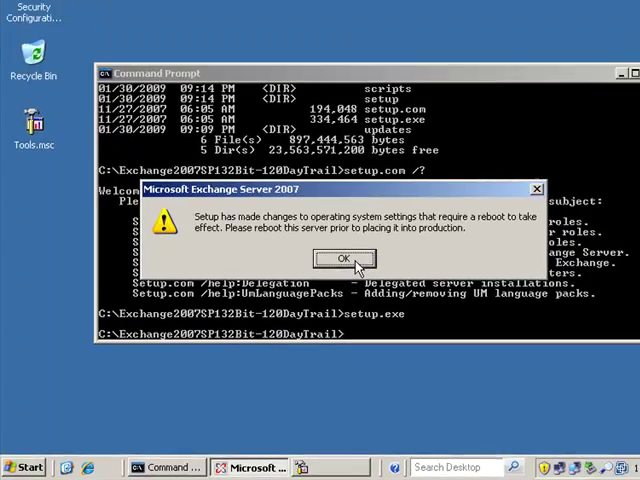
Acknowledge the reboot-required notice after installation finishes.
left_click(344, 258)
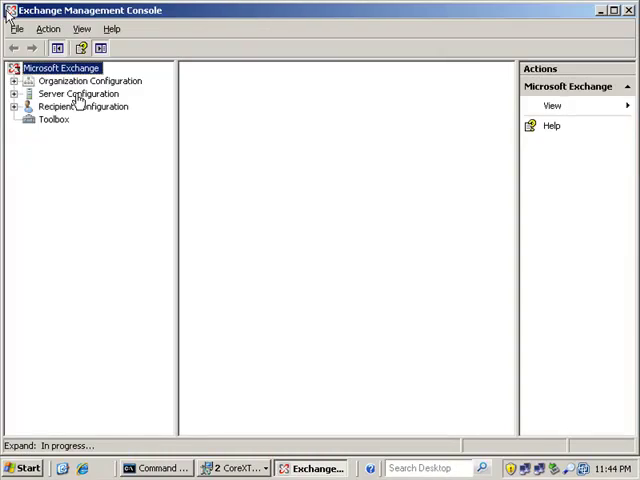